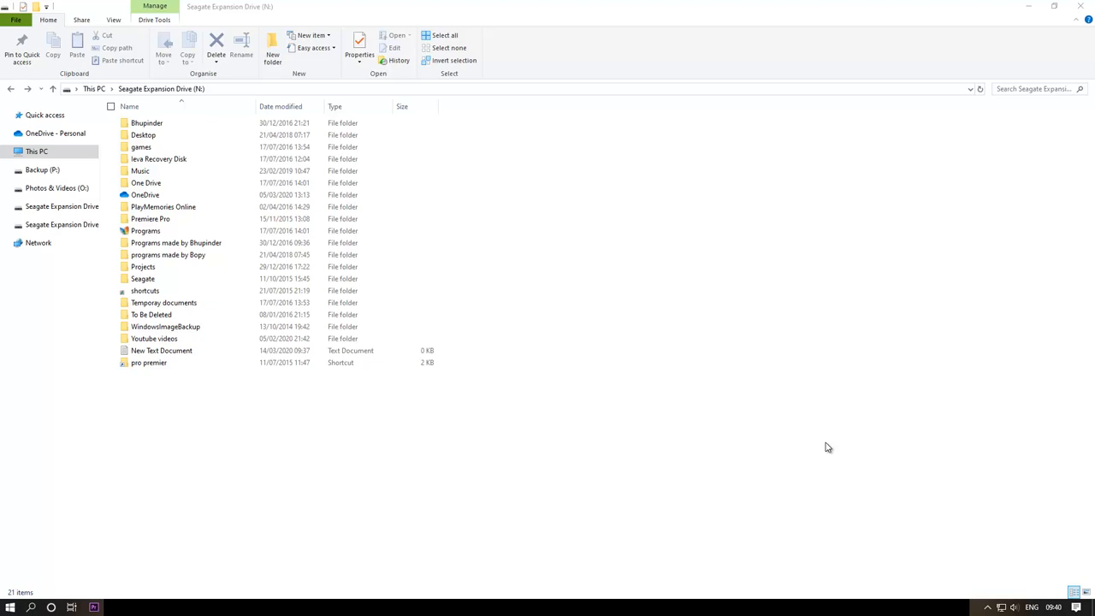
mouse_move(209, 421)
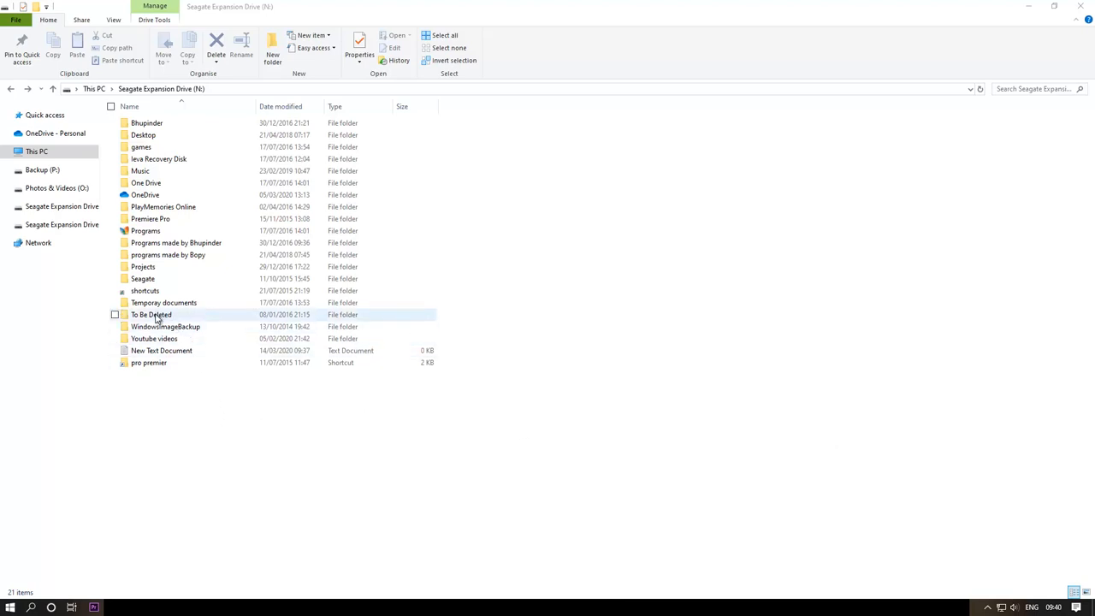
Open the context menu for the 'To Be Deleted' folder on drive N:
right_click(151, 314)
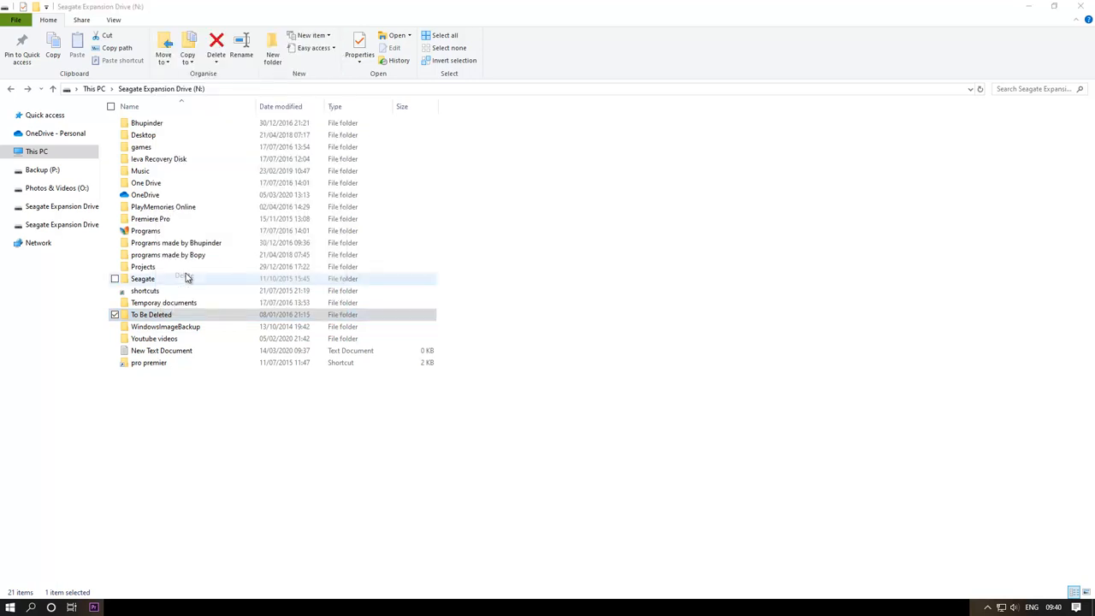
Delete 'To Be Deleted' and confirm sending it to the Recycle Bin
left_click(217, 40)
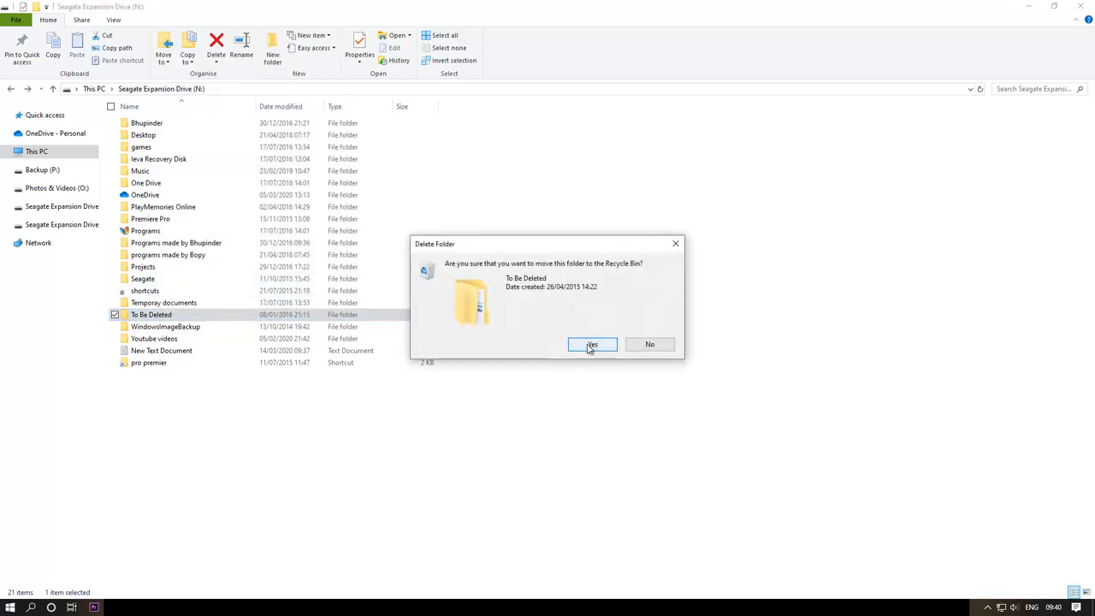
left_click(592, 344)
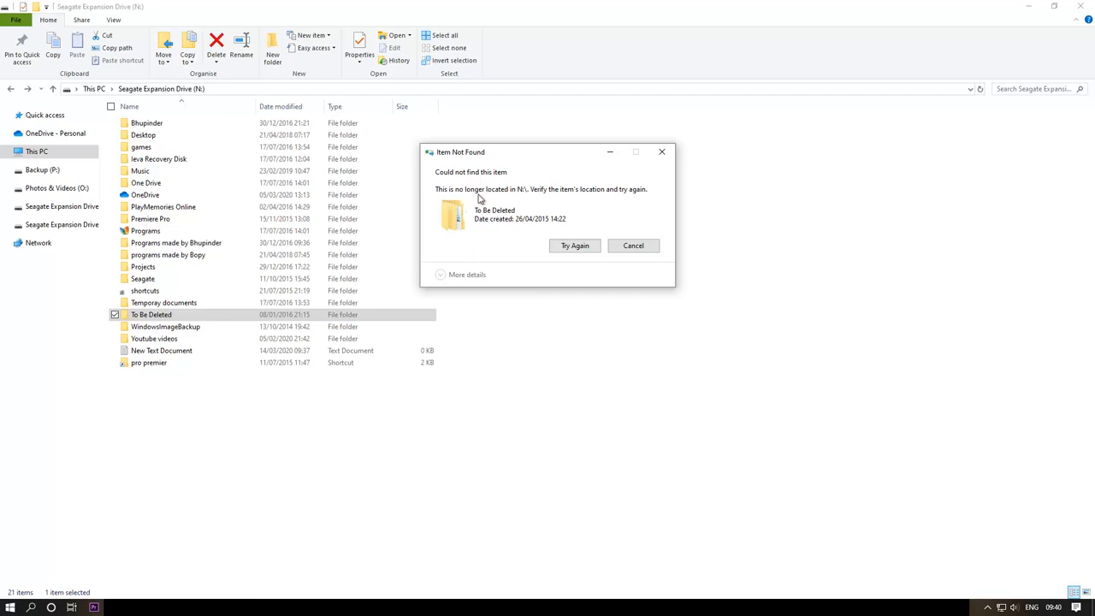
mouse_move(769, 203)
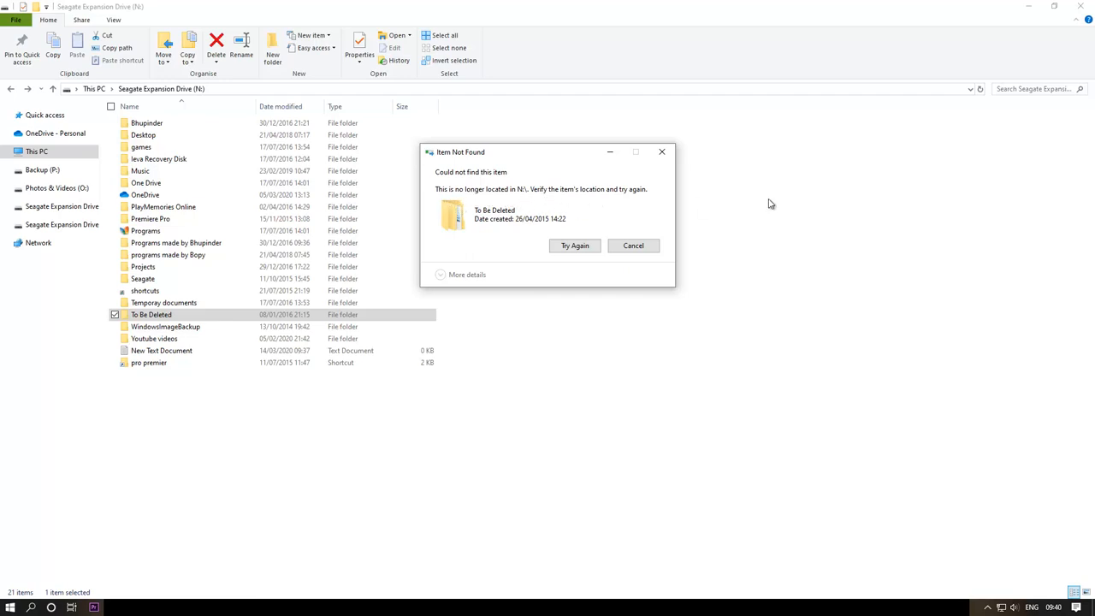
mouse_move(492, 181)
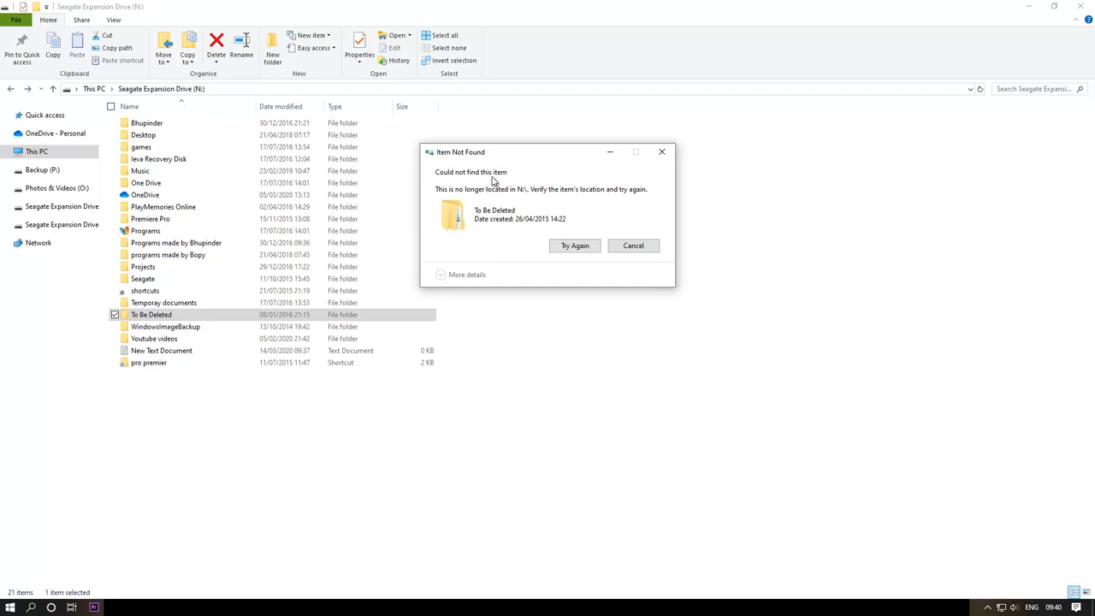
mouse_move(541, 193)
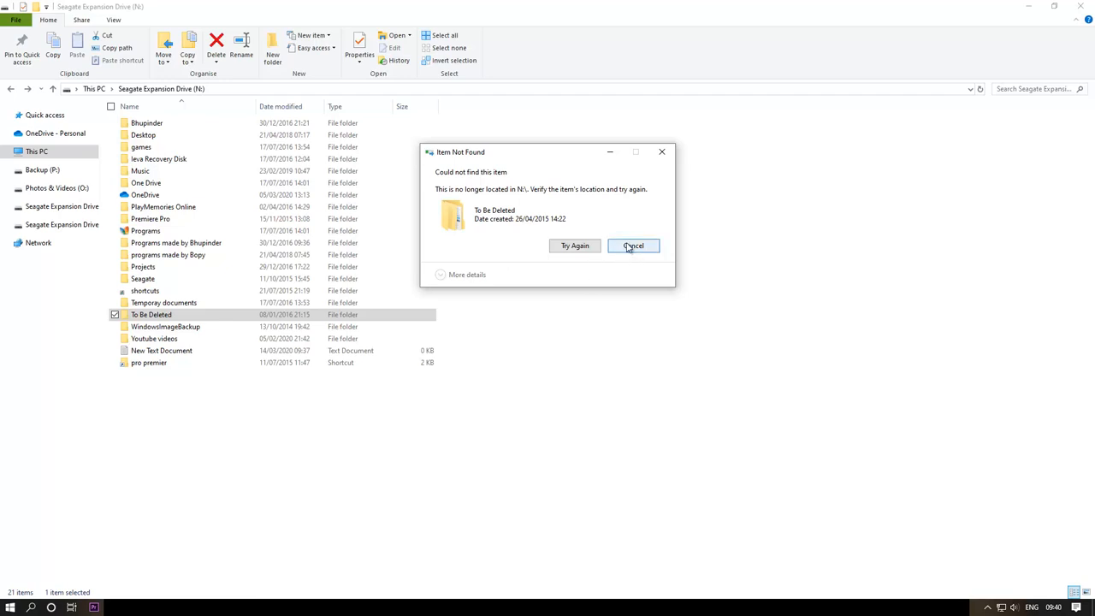
Cancel the Item Not Found error dialog
left_click(633, 246)
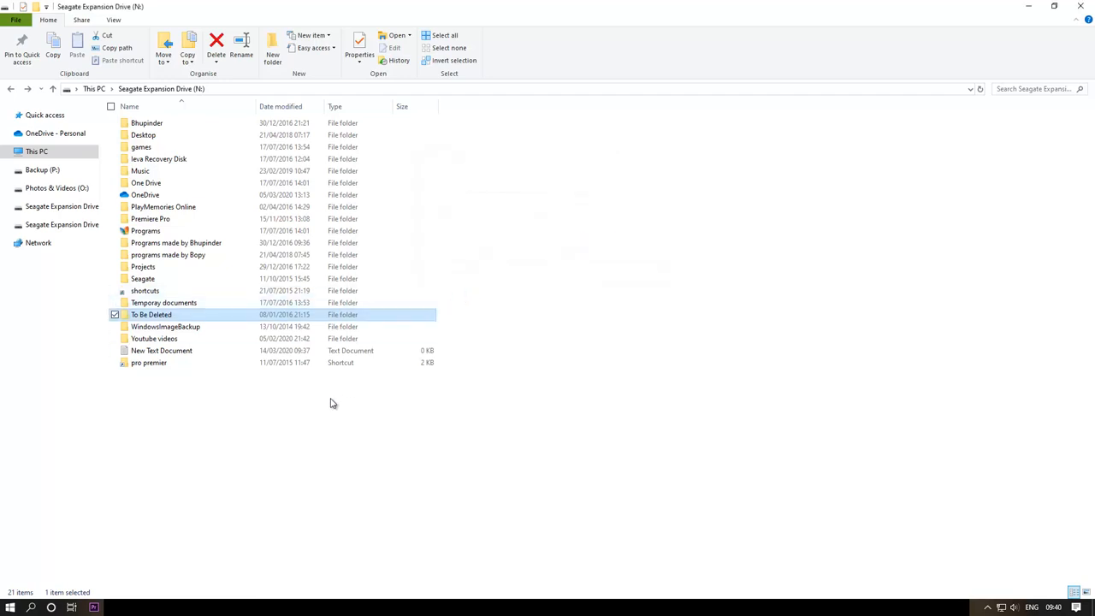
mouse_move(322, 400)
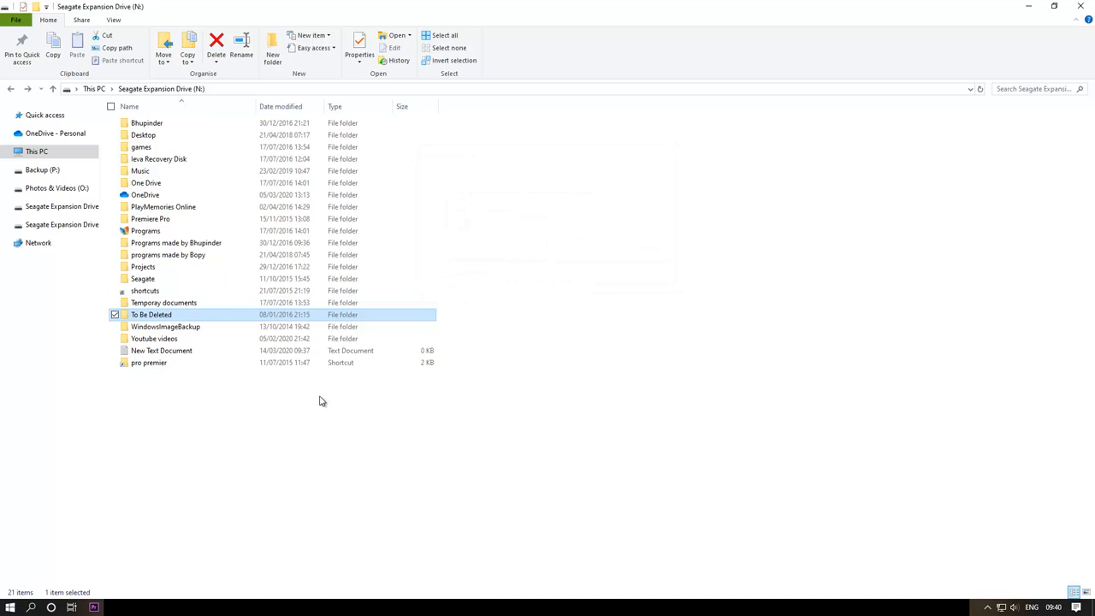
mouse_move(158, 479)
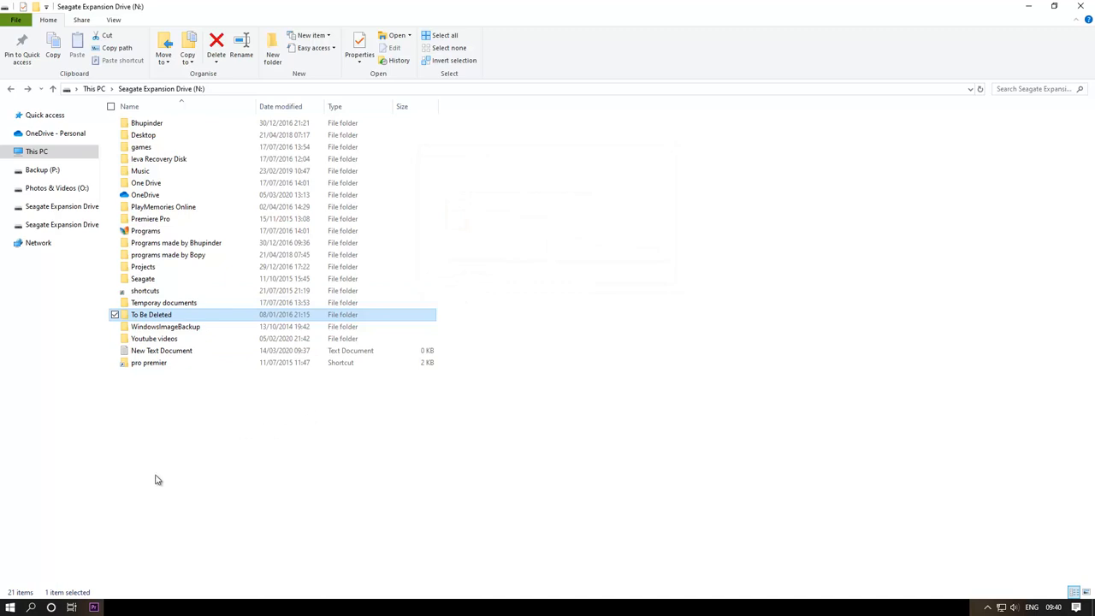
mouse_move(144, 458)
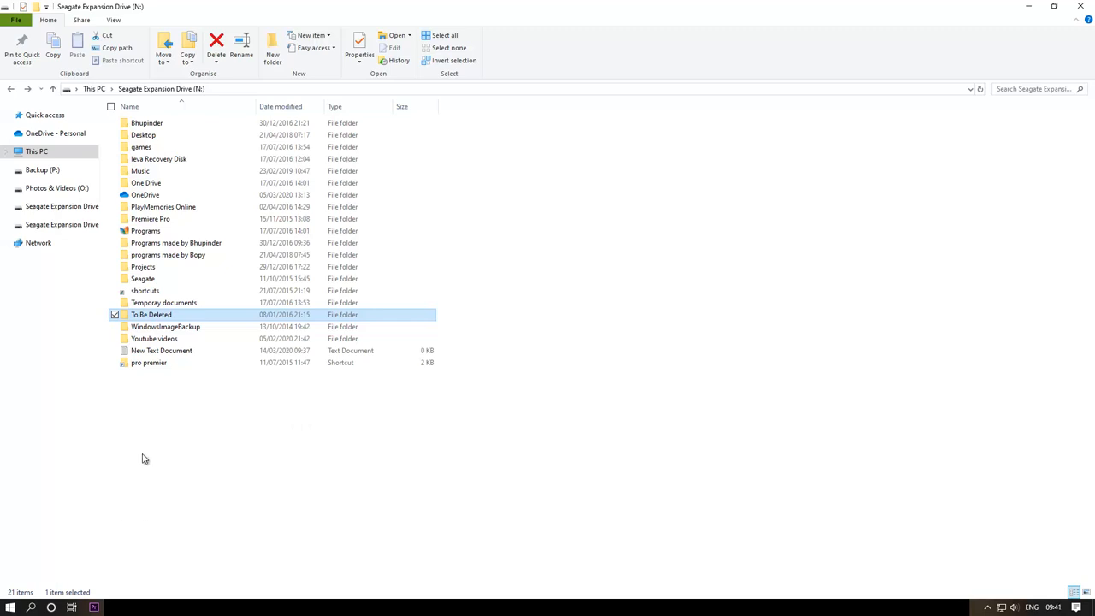
mouse_move(179, 423)
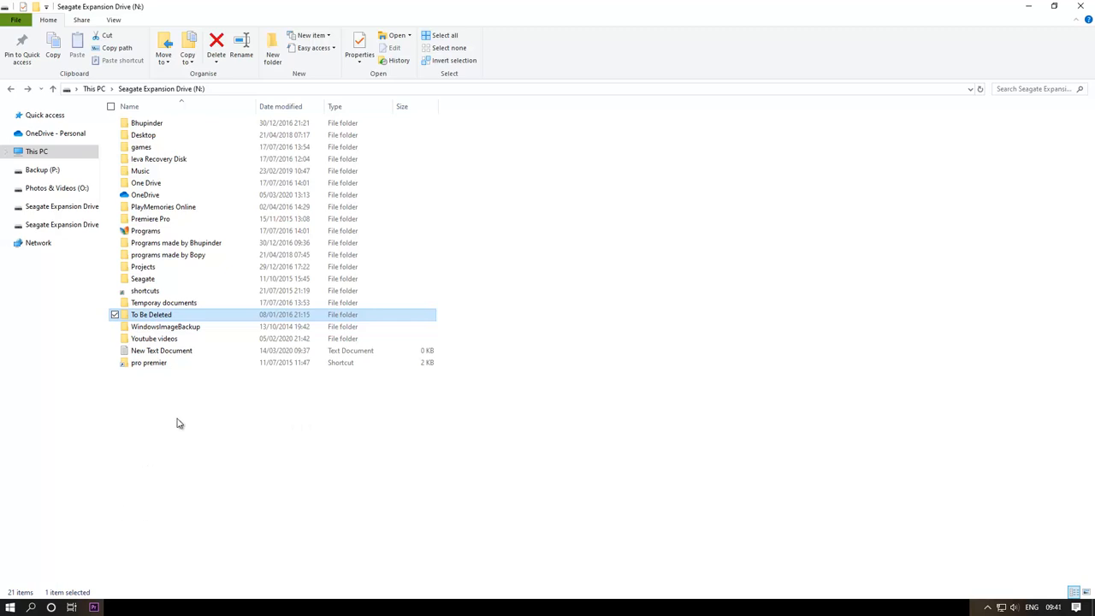
mouse_move(162, 404)
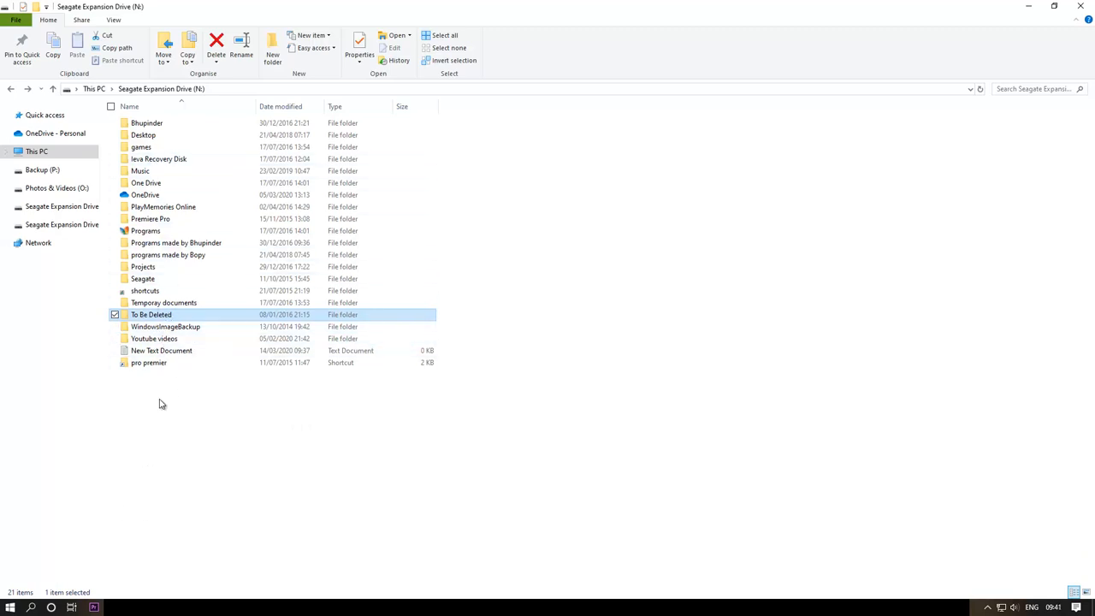
mouse_move(175, 419)
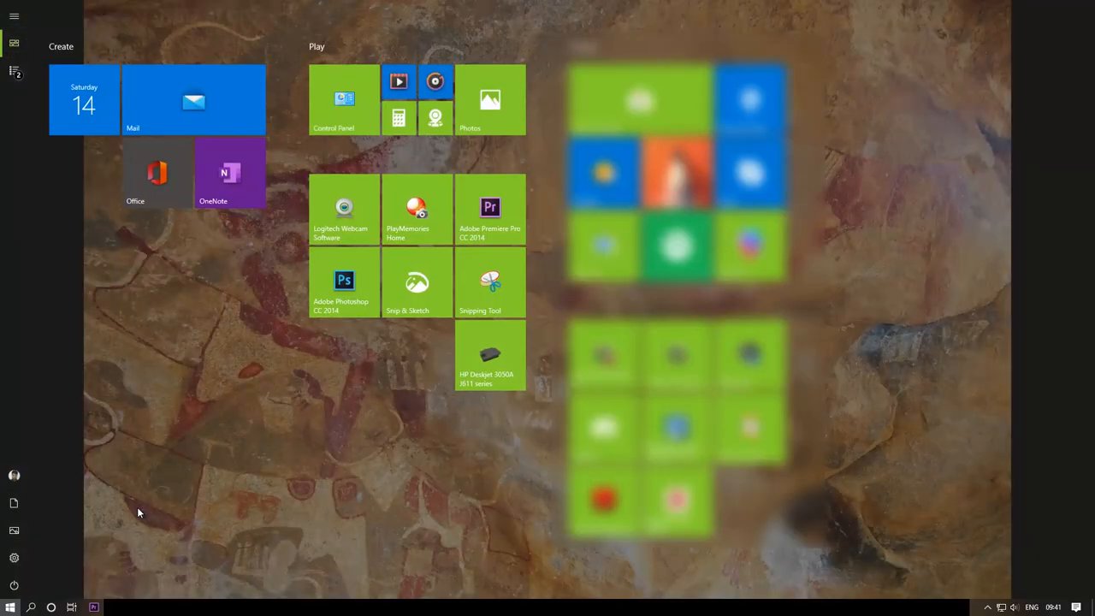
Write notes for del [drive:\path\filename] and rd /s /q [folderpath] in Notepad
type("comm")
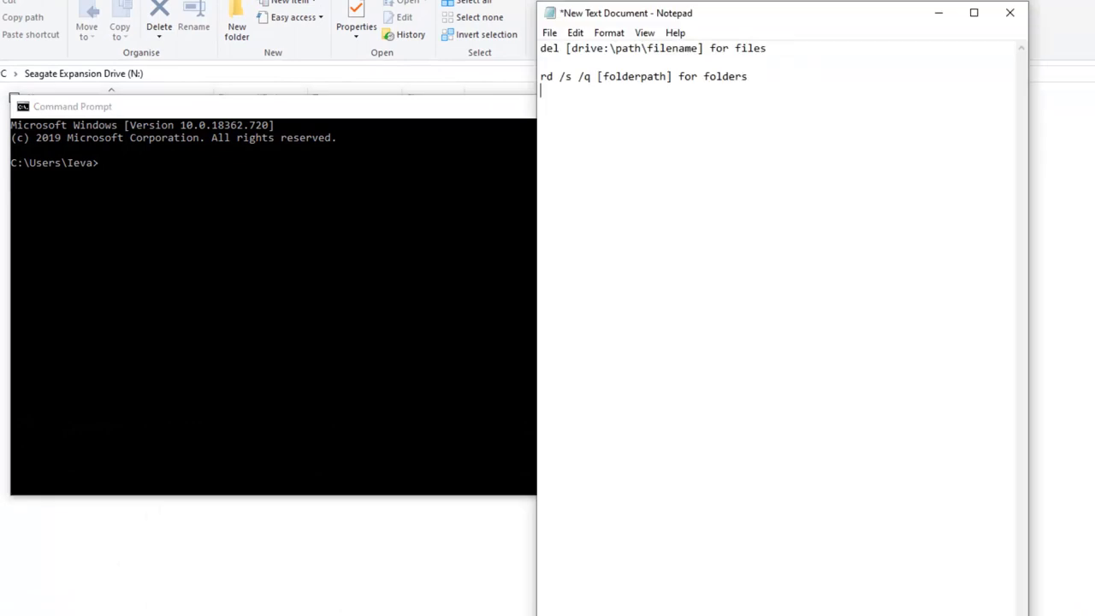
mouse_move(675, 33)
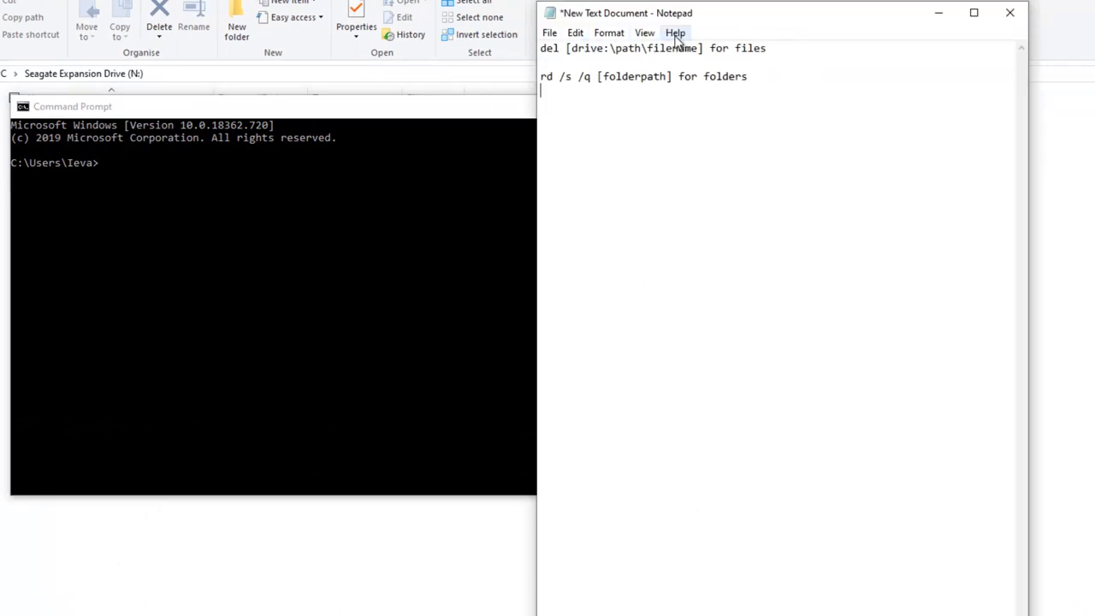
mouse_move(643, 54)
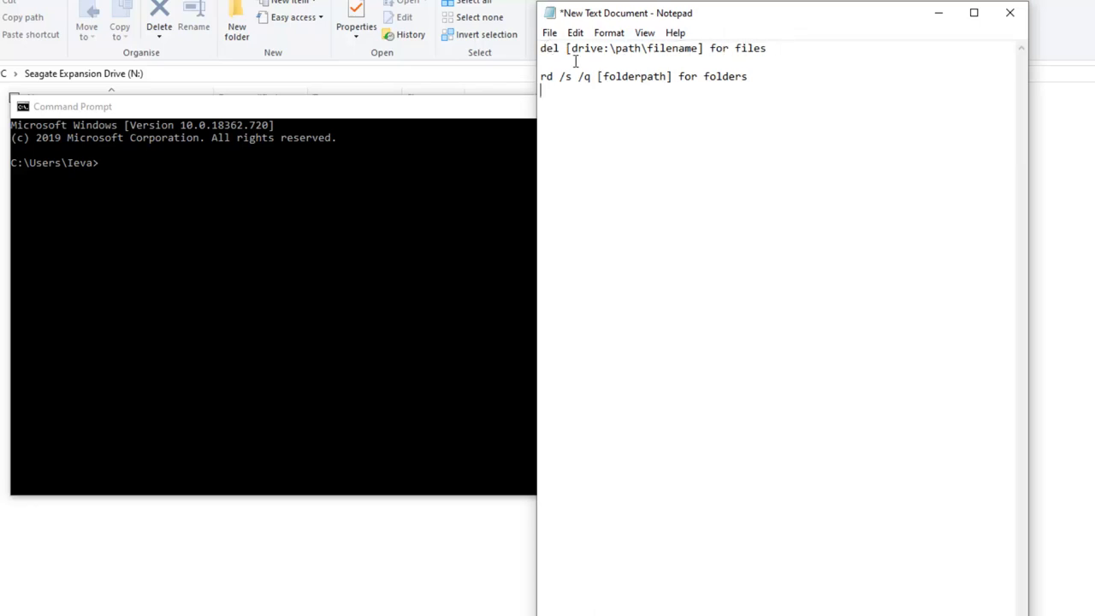
mouse_move(682, 80)
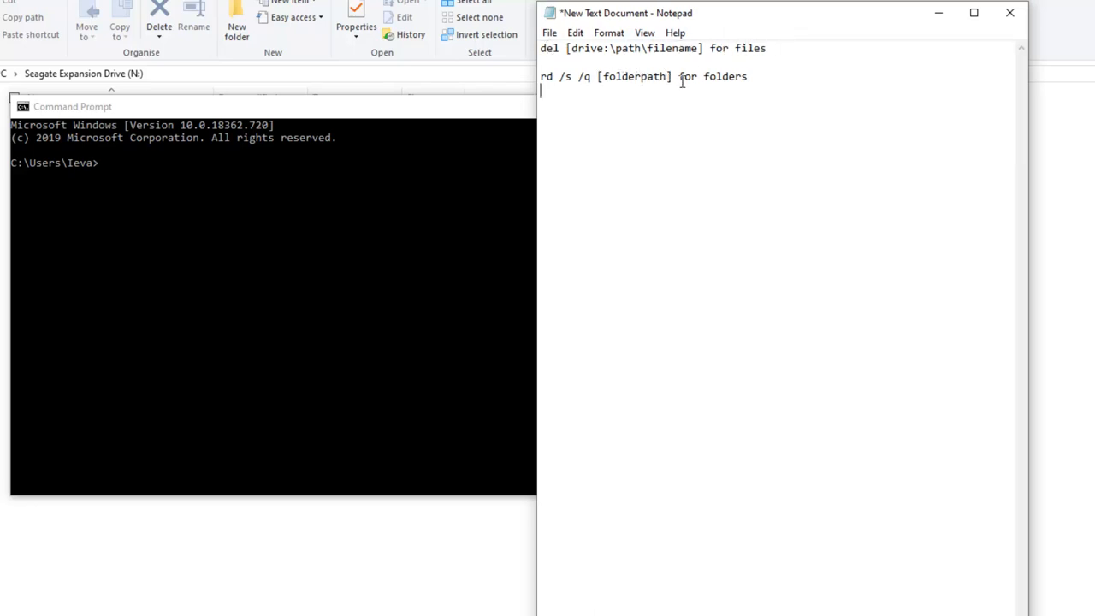
mouse_move(368, 216)
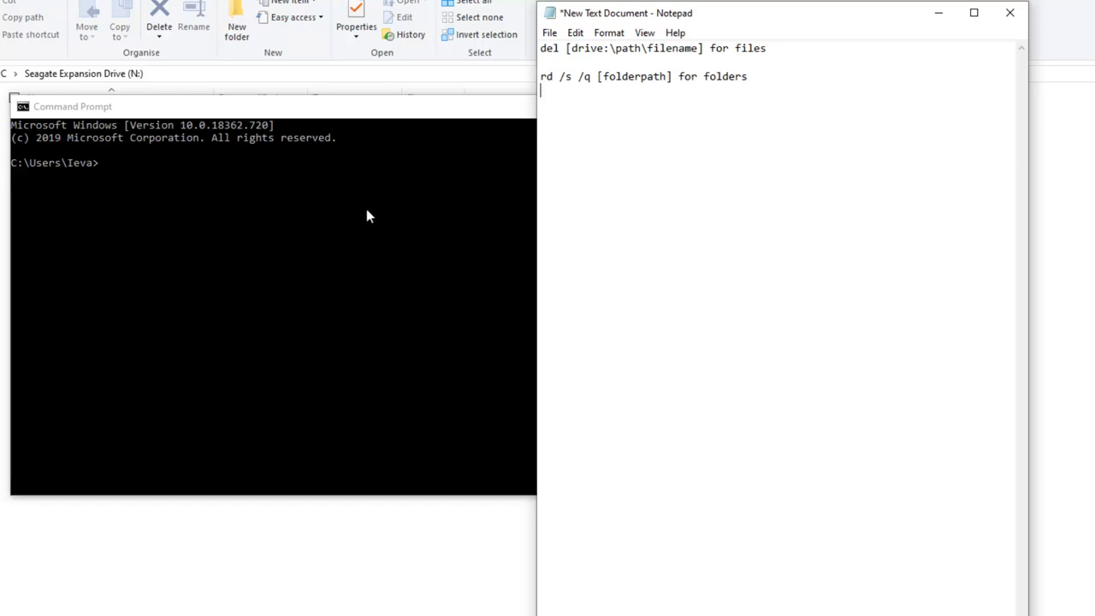
mouse_move(648, 117)
type("rd /s /q N:\\To Be Deleted")
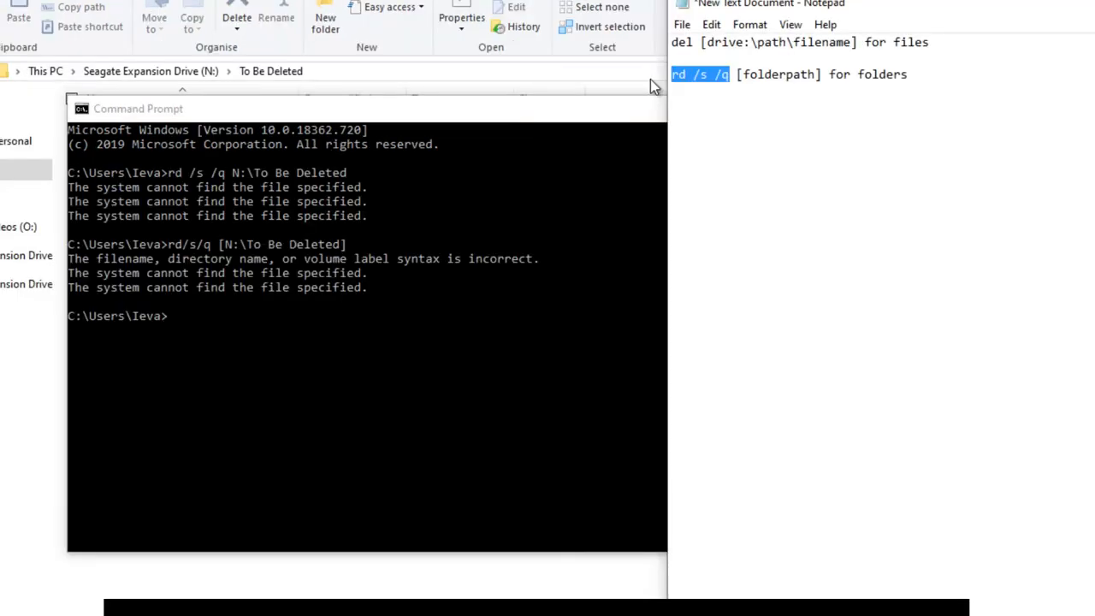
mouse_move(477, 237)
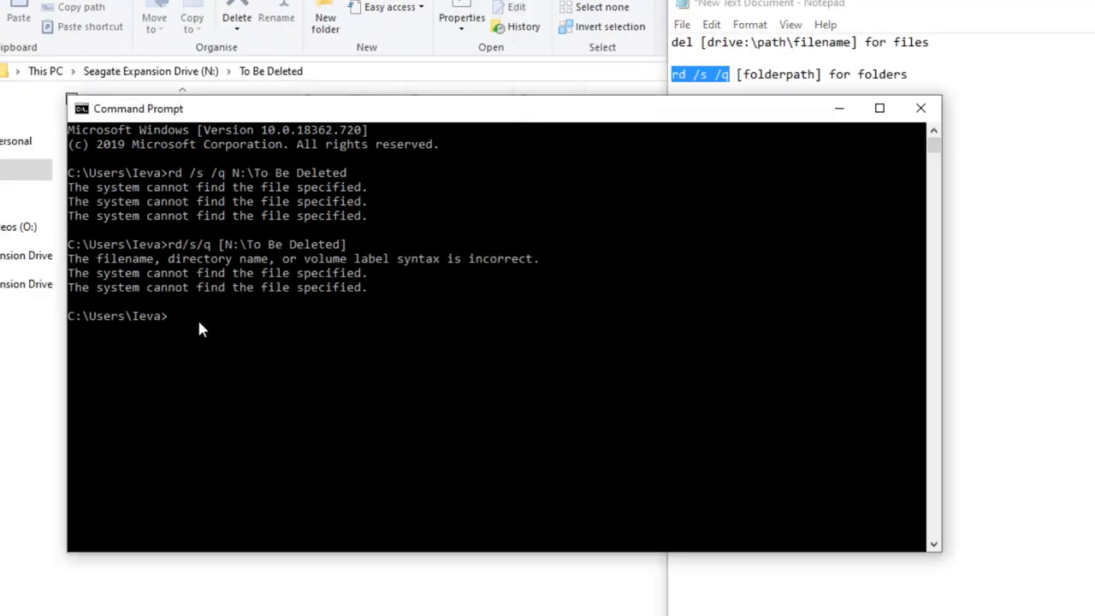
Enter 'rd /s /q' at the Command Prompt
type("rd /s /q")
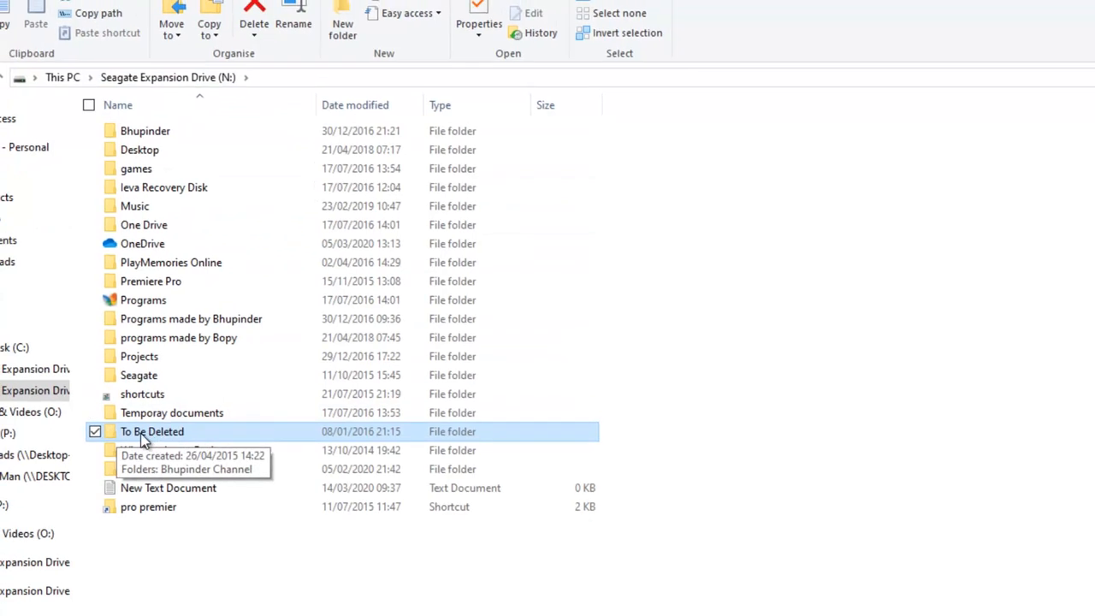
Open 'To Be Deleted' on N: to reveal its Bhupinder Channel subfolder
double_click(152, 431)
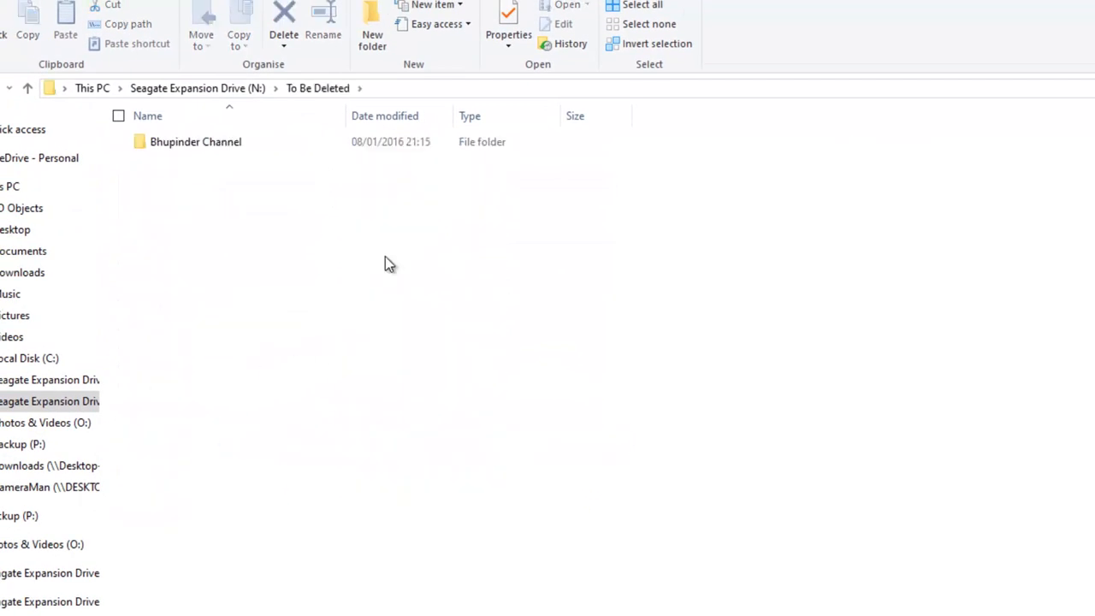
mouse_move(419, 112)
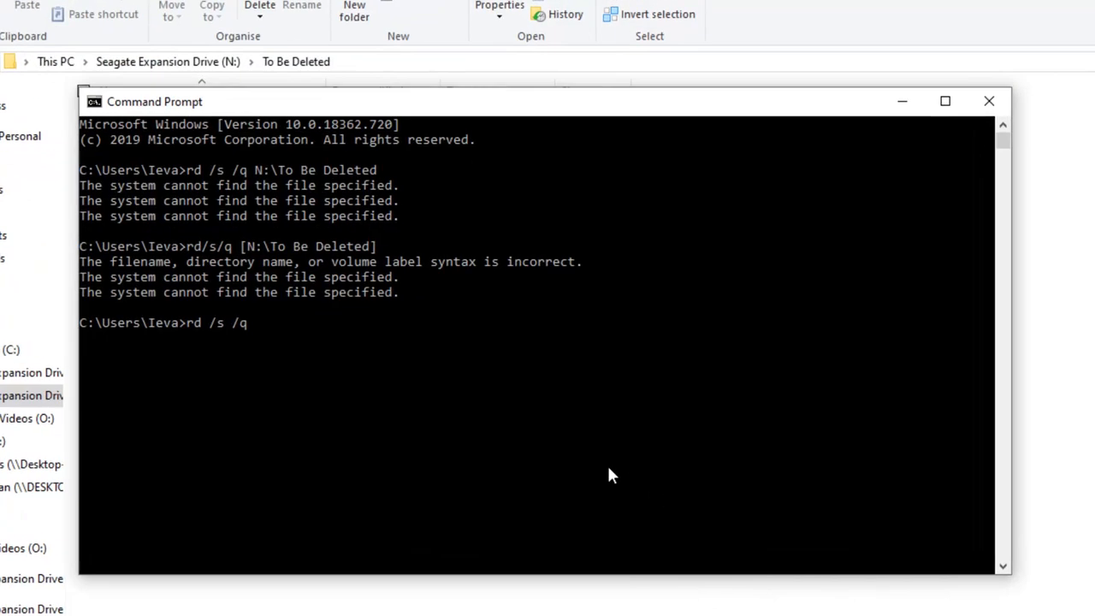
Append the quoted path "N:\To Be Deleted" to the rd /s /q command
type("\"")
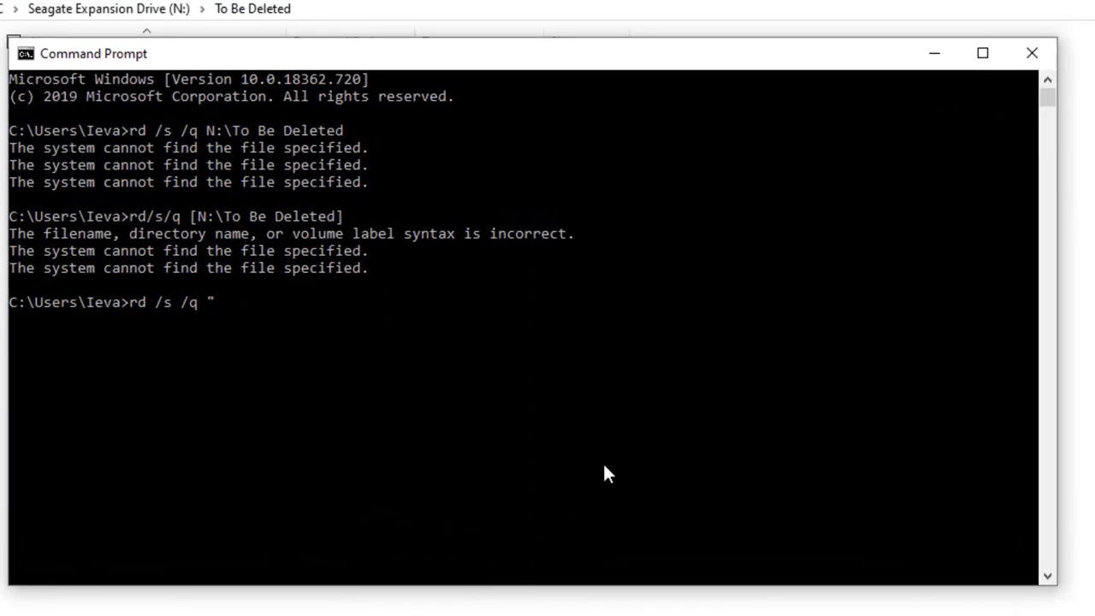
type("N:\\To Be Deleted")
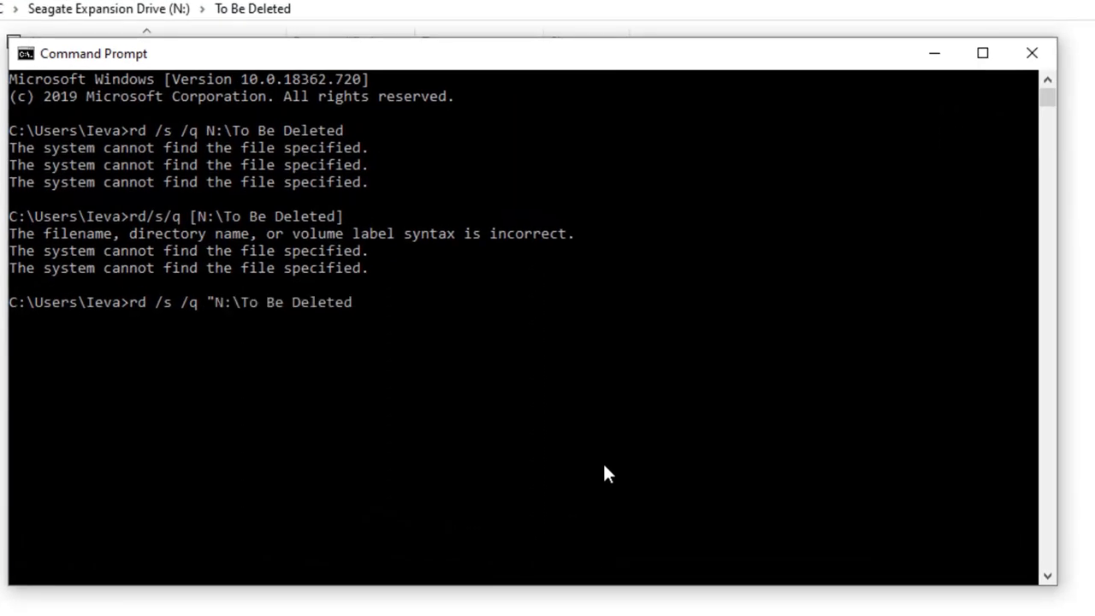
type("\"")
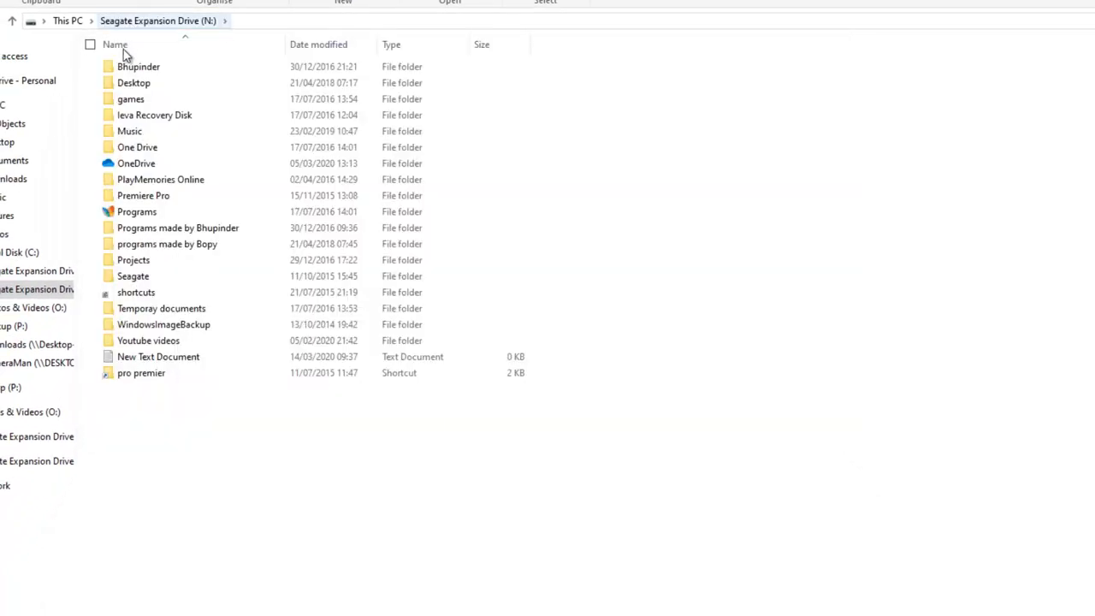
left_click(129, 131)
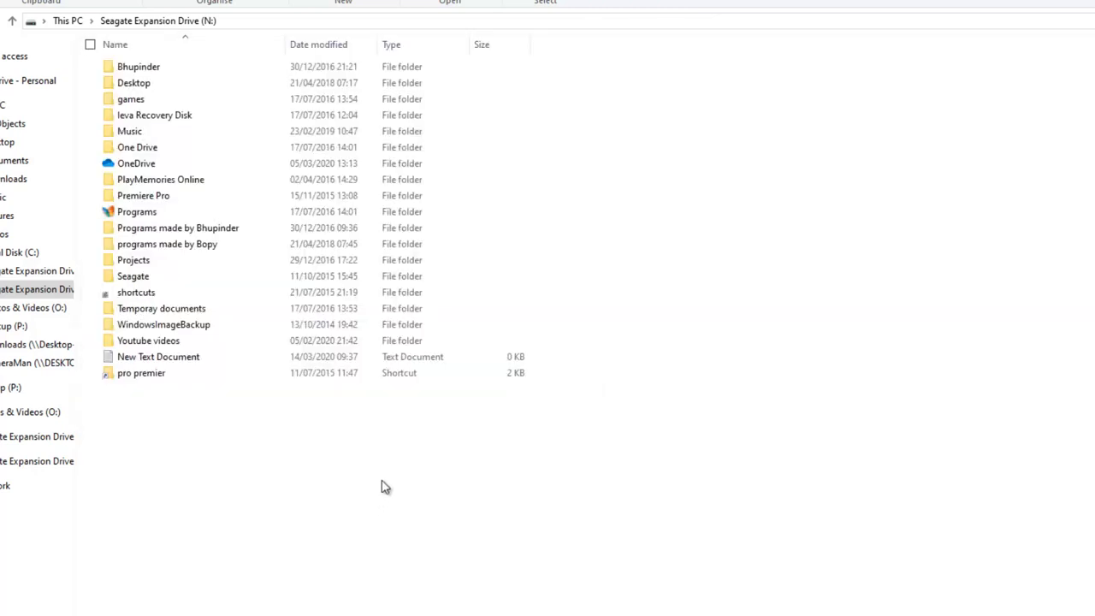
left_click(158, 356)
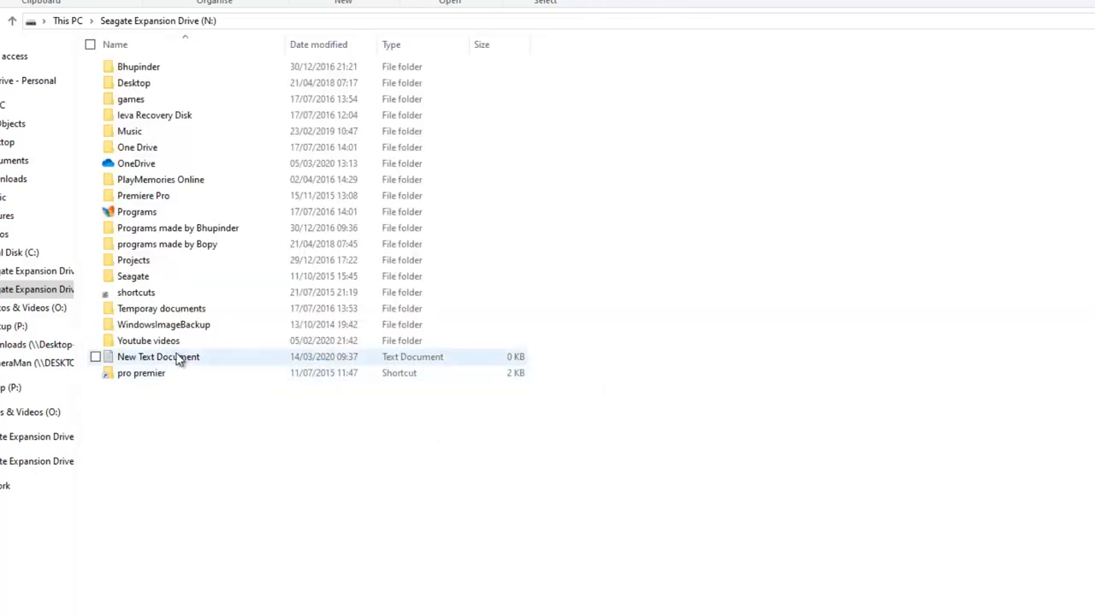
left_click(158, 356)
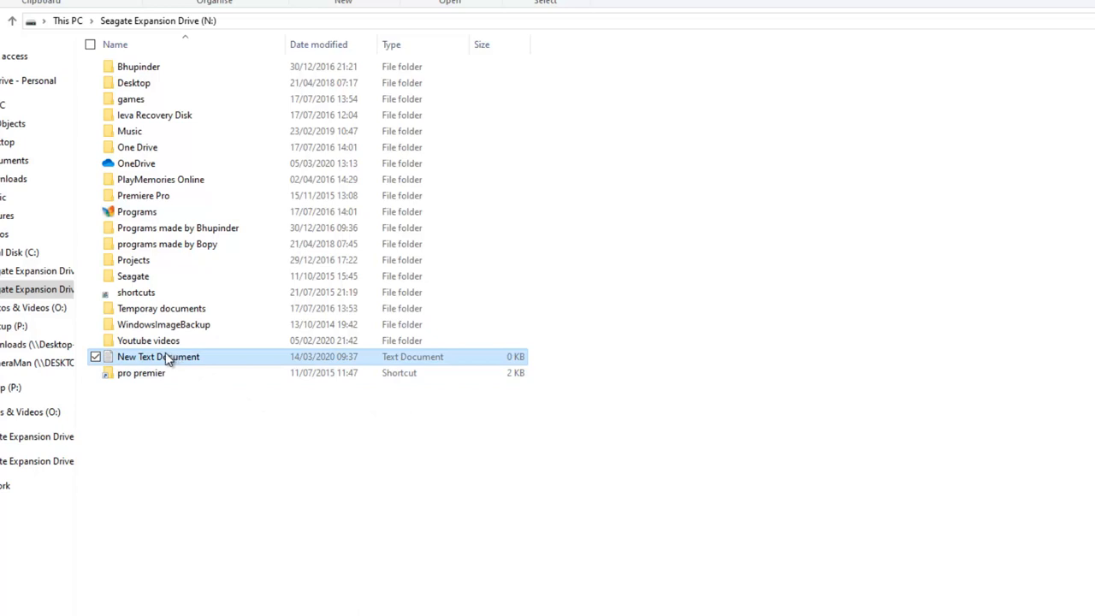
right_click(158, 356)
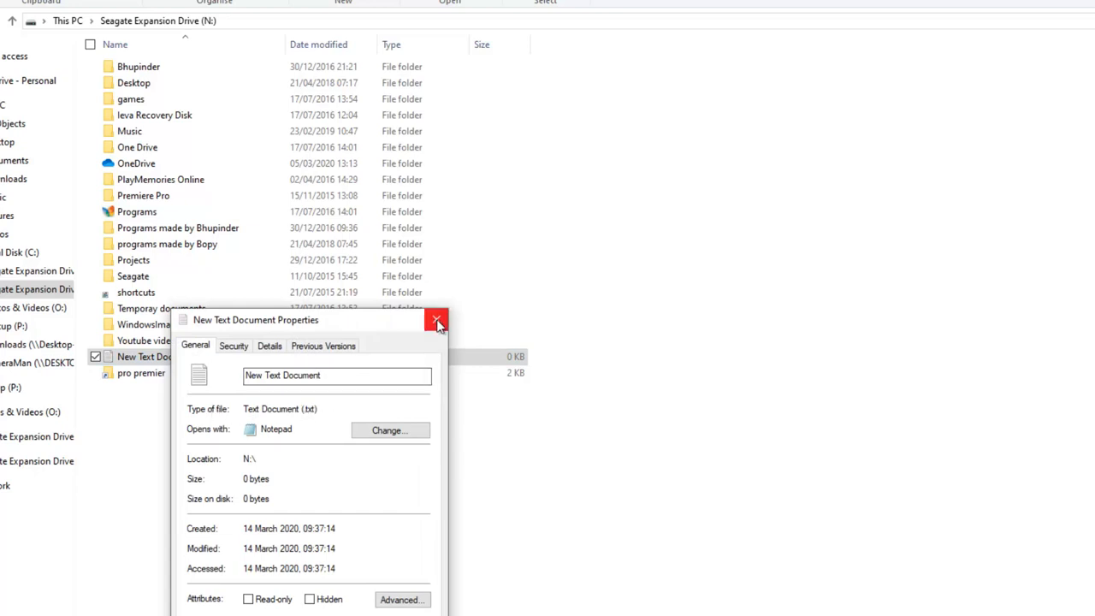
left_click(437, 320)
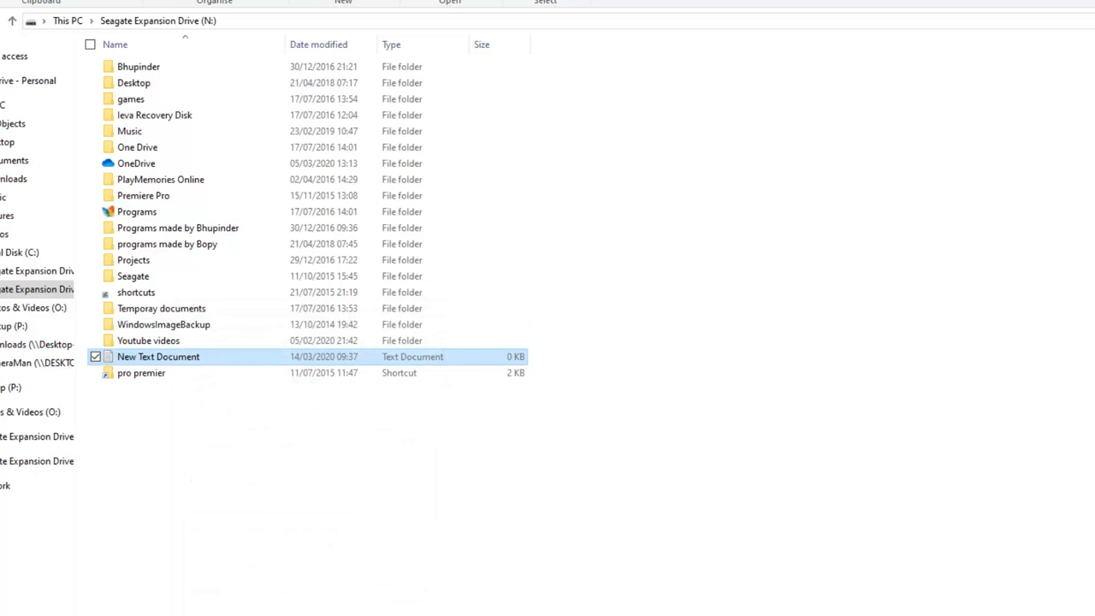